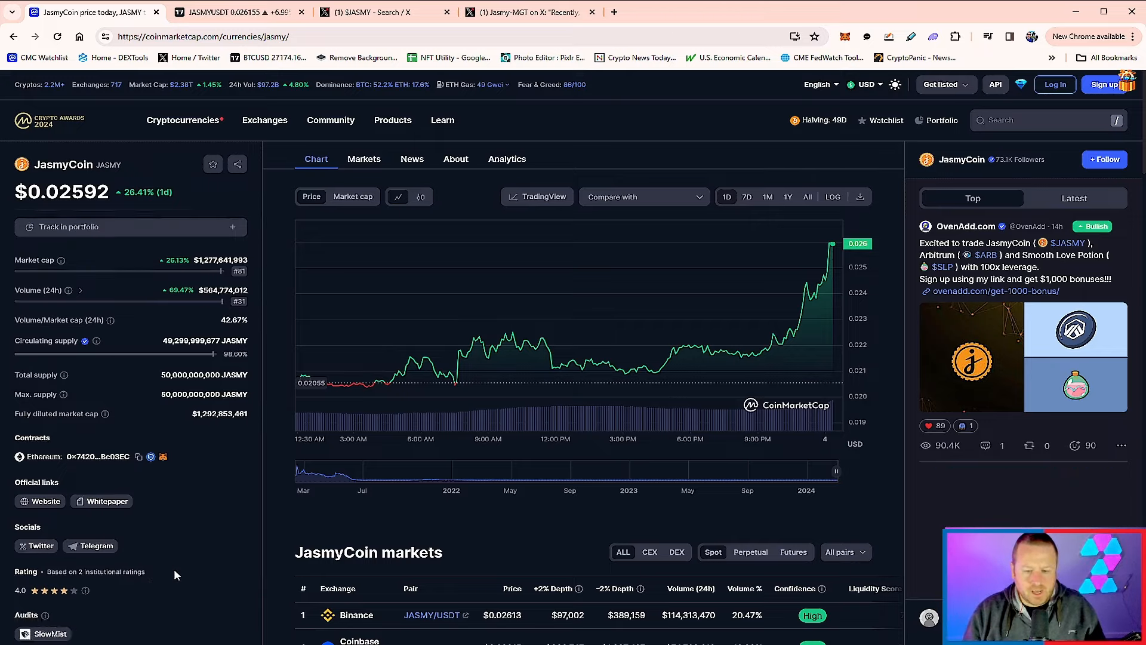
Return to the $JASMY search results and view the BSCNews post's team photo at full size.
scroll("down", 3)
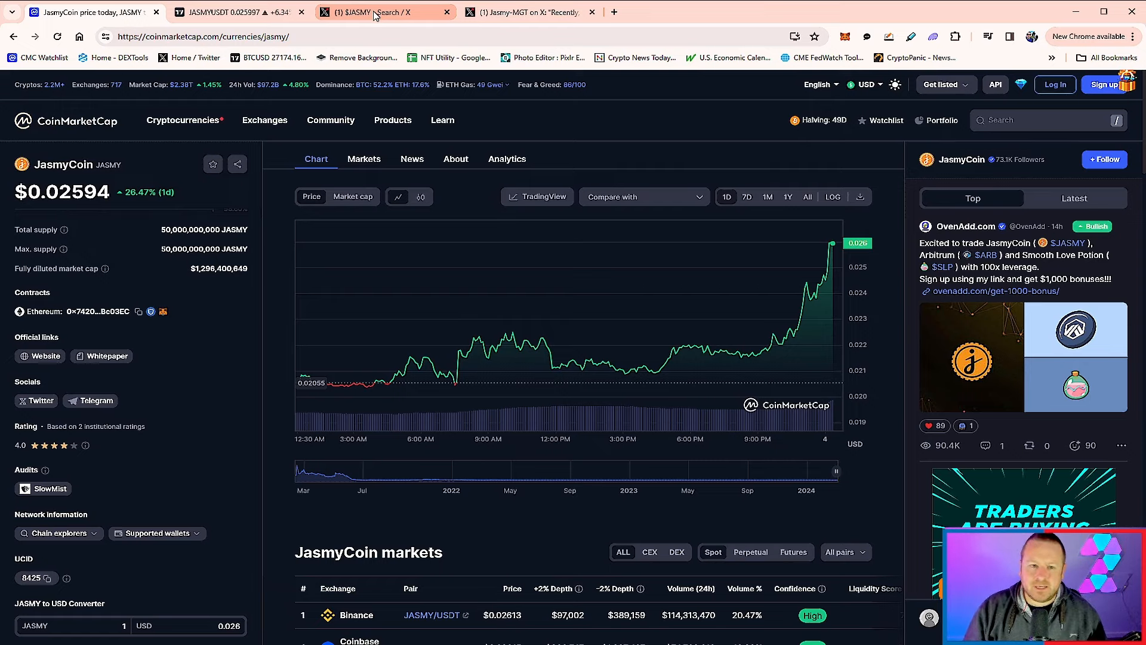
left_click(377, 11)
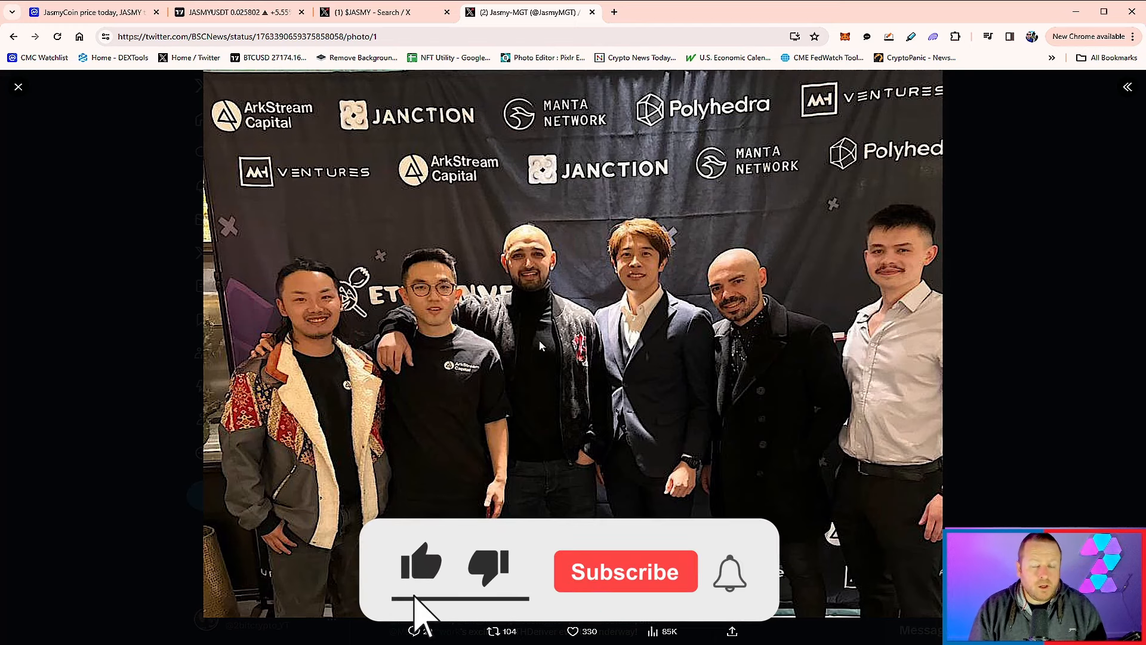
left_click(625, 570)
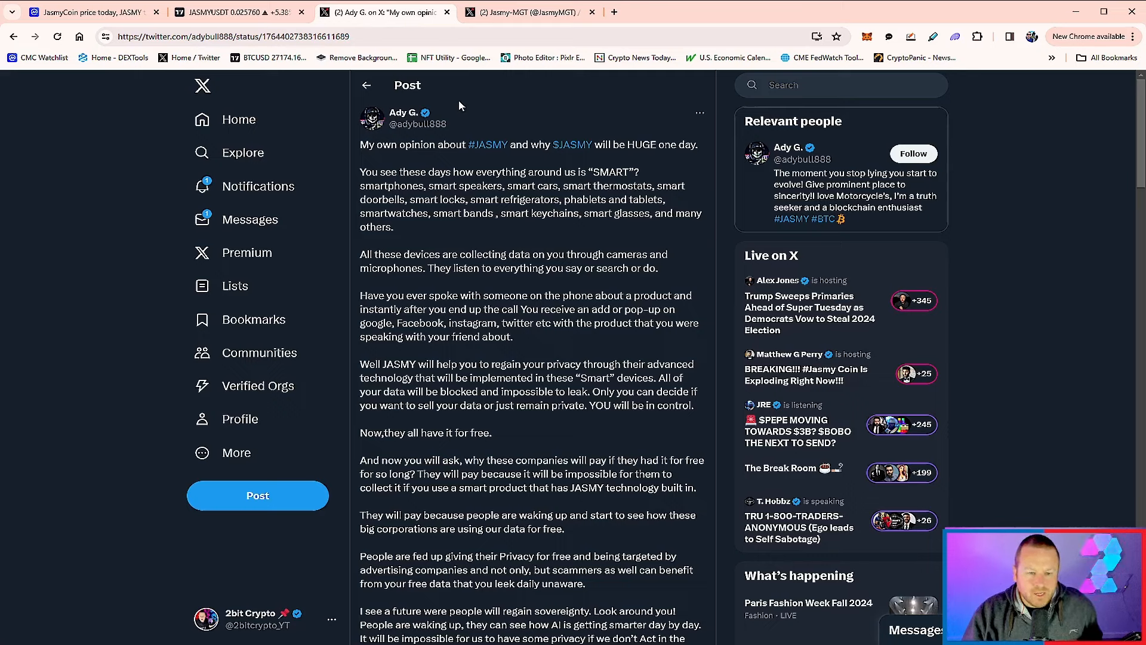
mouse_move(463, 129)
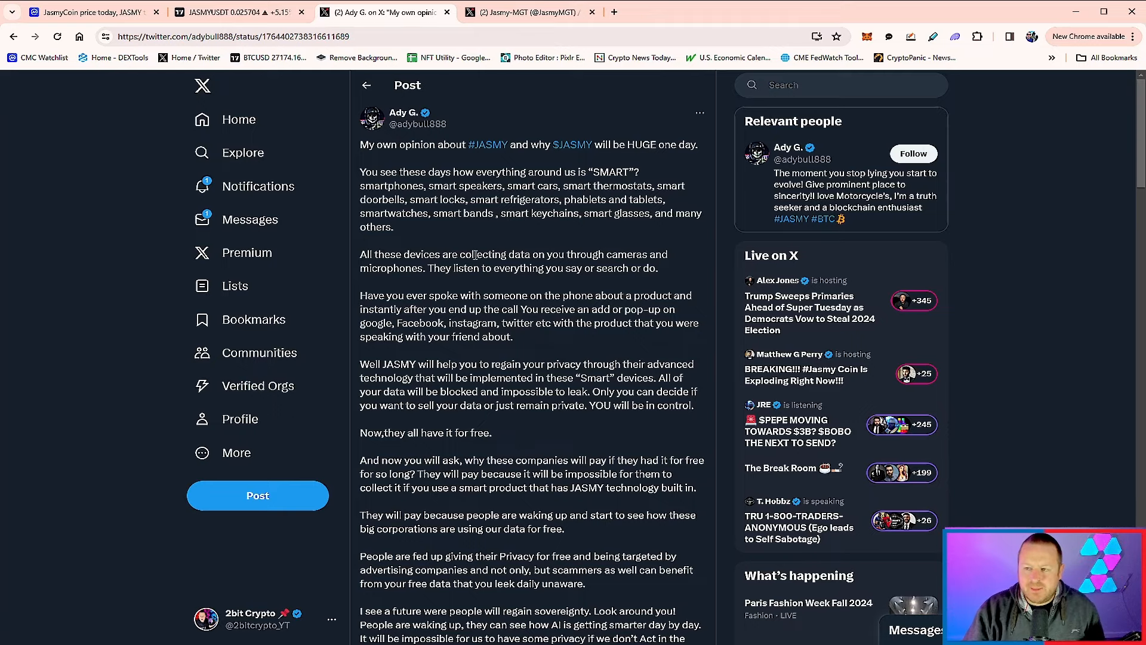
Bring up Ady G.'s long opinion post arguing JASMY will be huge for smart-device privacy.
left_click(244, 12)
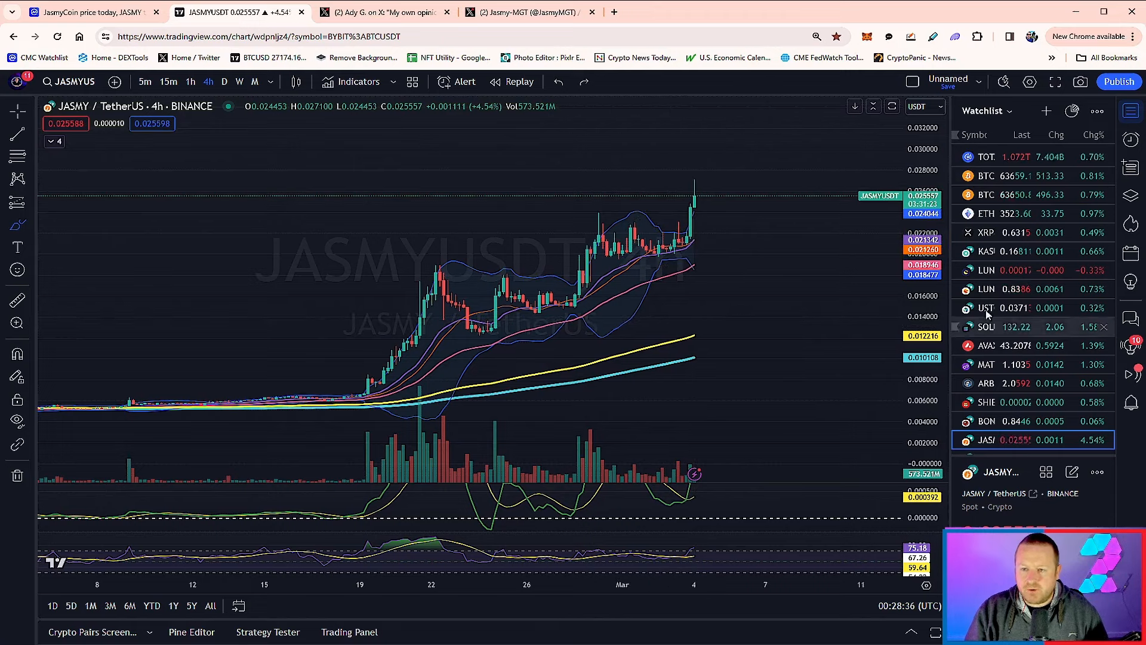
mouse_move(955, 270)
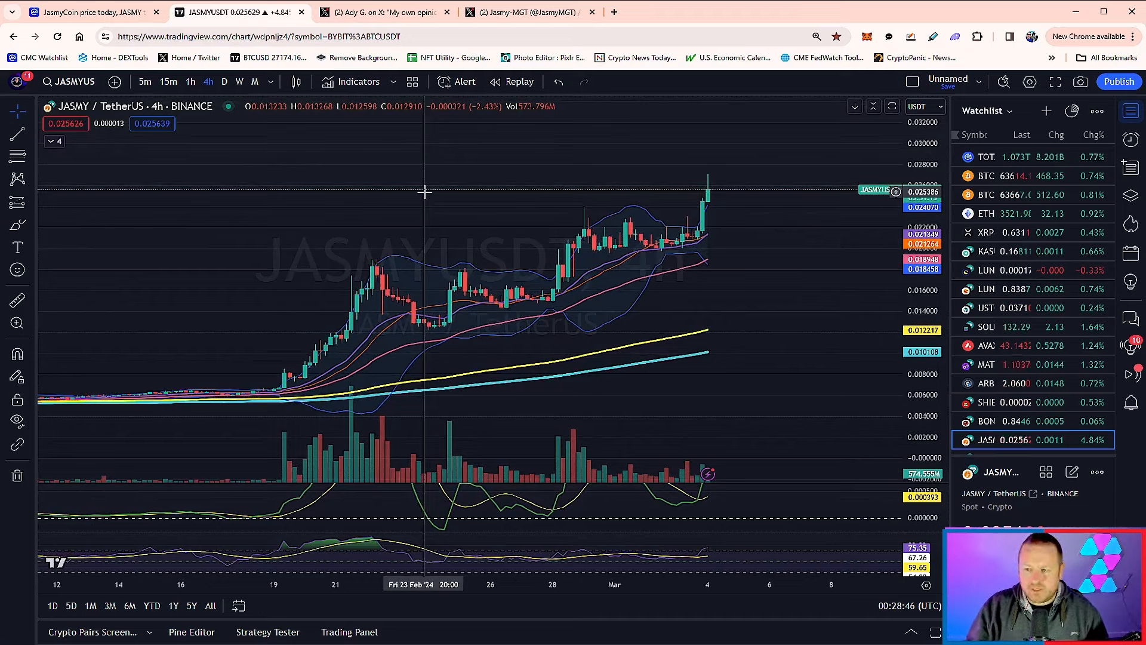
mouse_move(631, 249)
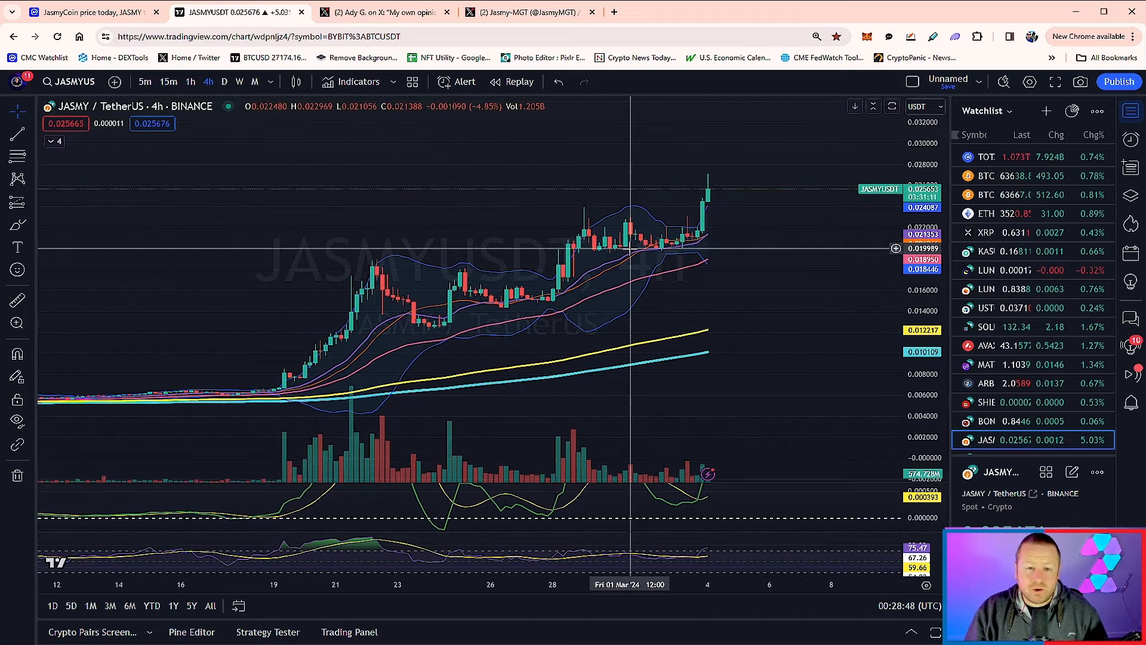
mouse_move(741, 325)
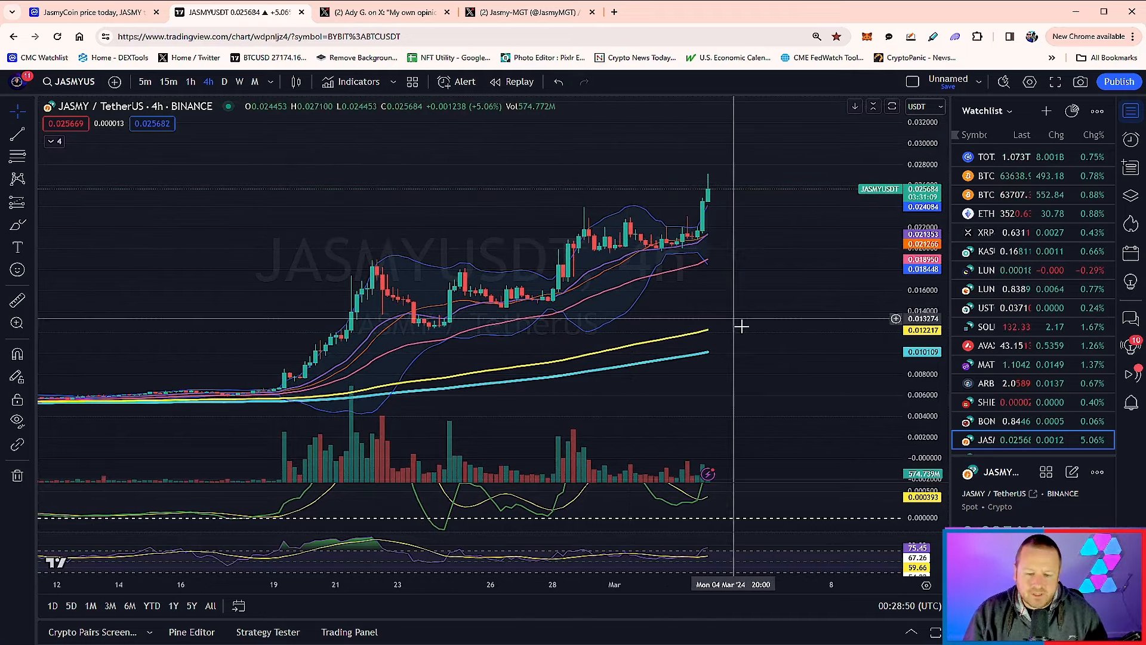